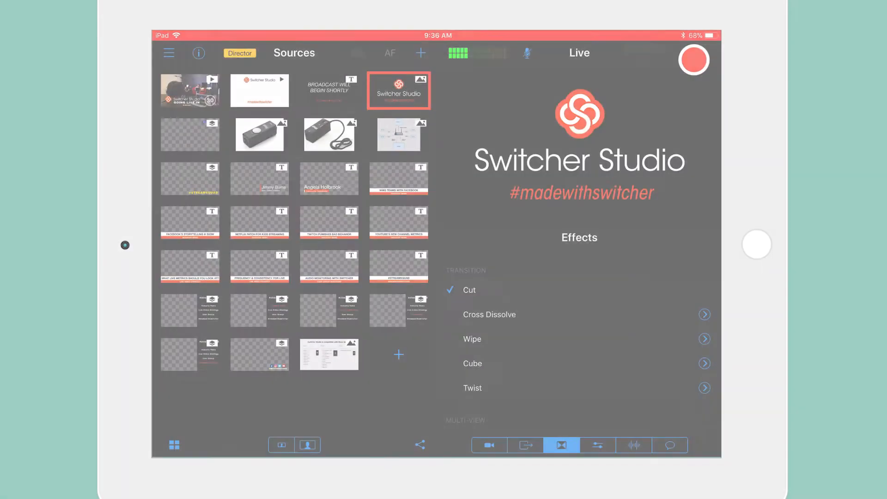
Bring up the Assets list with Dynamic Templates to add a new source
left_click(694, 61)
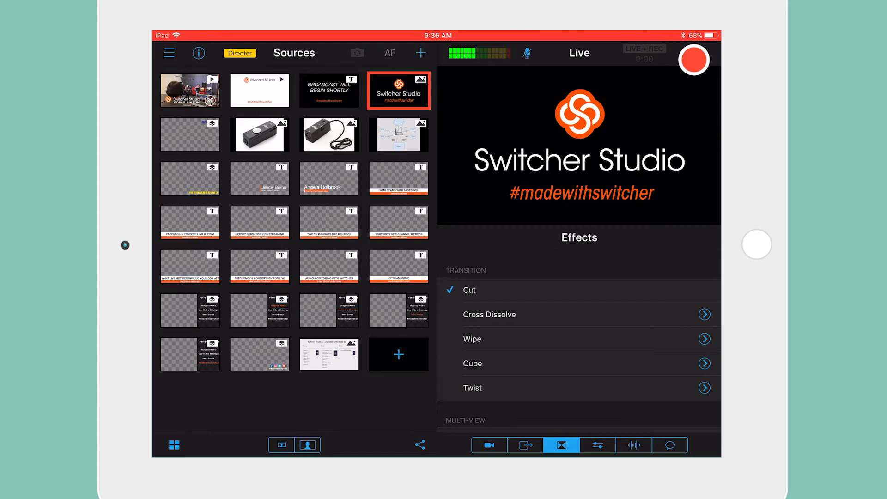
left_click(421, 52)
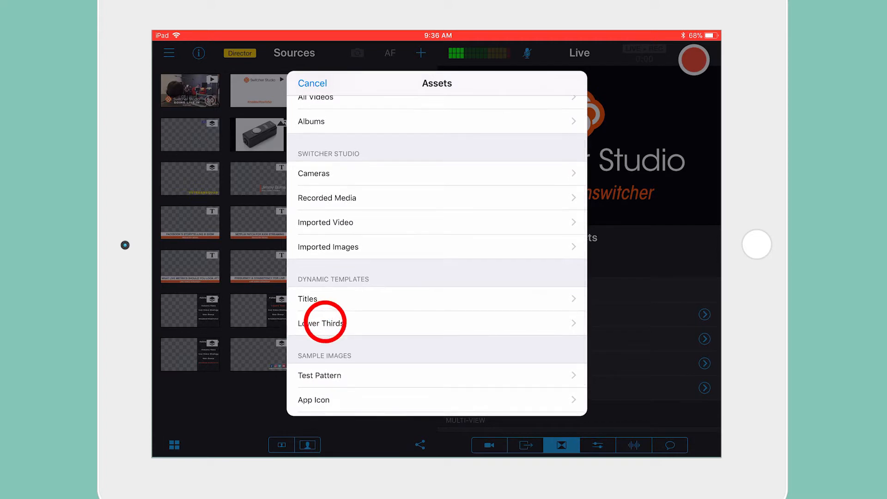
Choose a Lower Thirds template and set its title to Hello and subtitle to Dynamic lower thirds
left_click(322, 323)
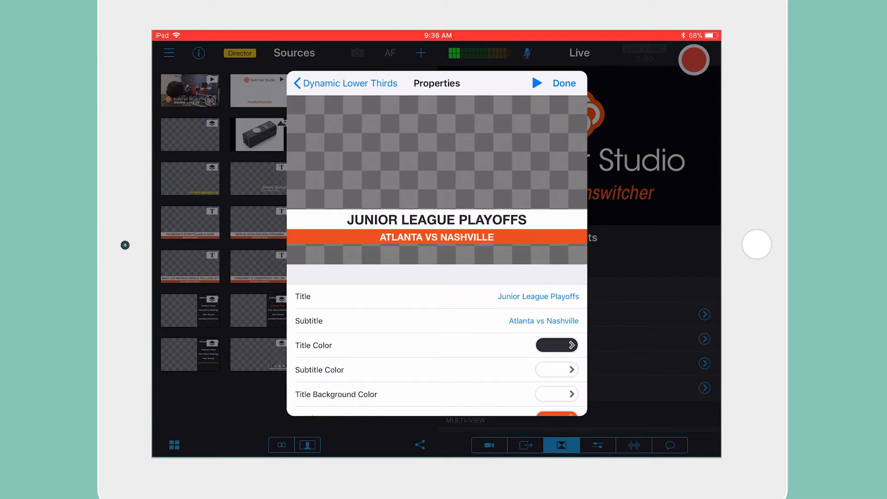
left_click(538, 297)
type("Hello")
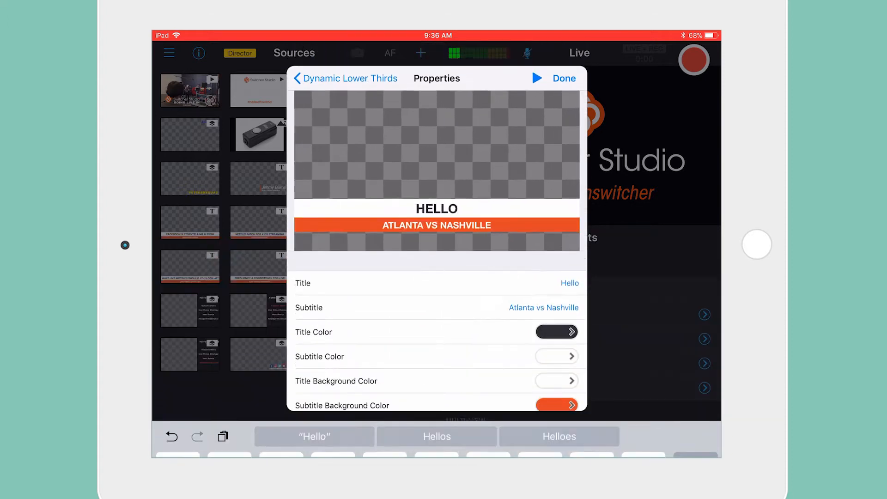
left_click(544, 307)
type("Dynamic lower thirds")
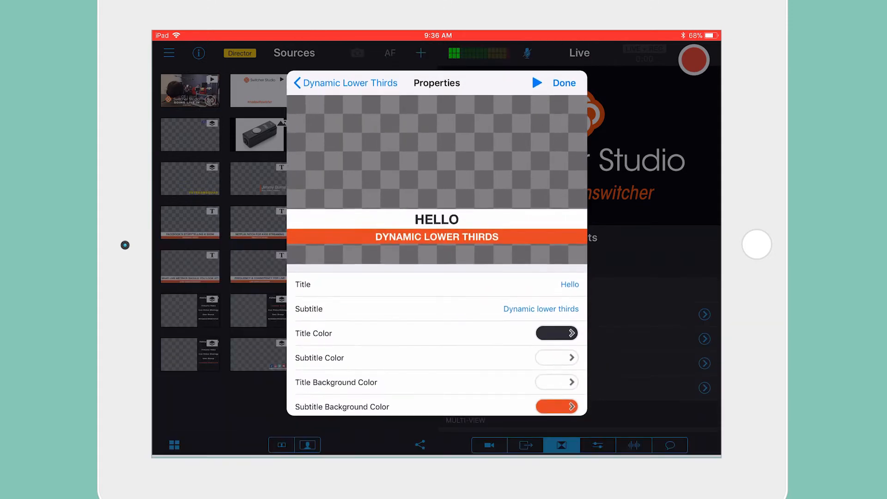
Give the title a green background and the subtitle a blue background at full brightness
left_click(556, 407)
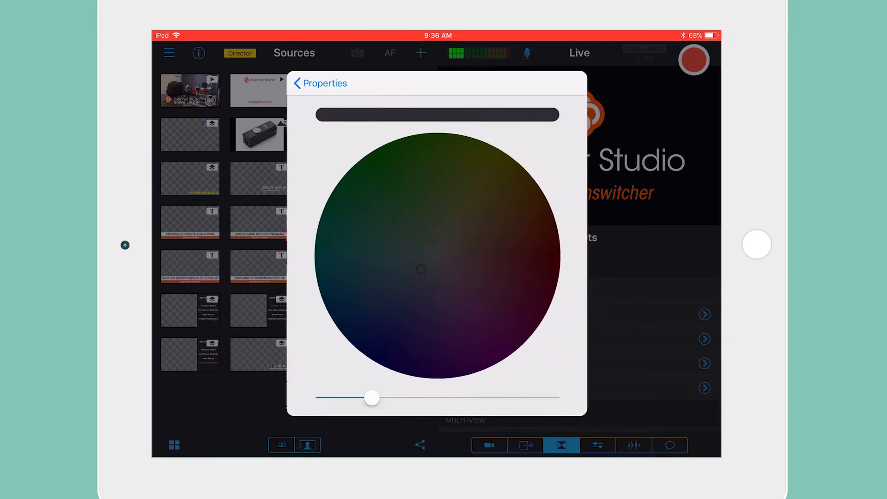
left_click(319, 83)
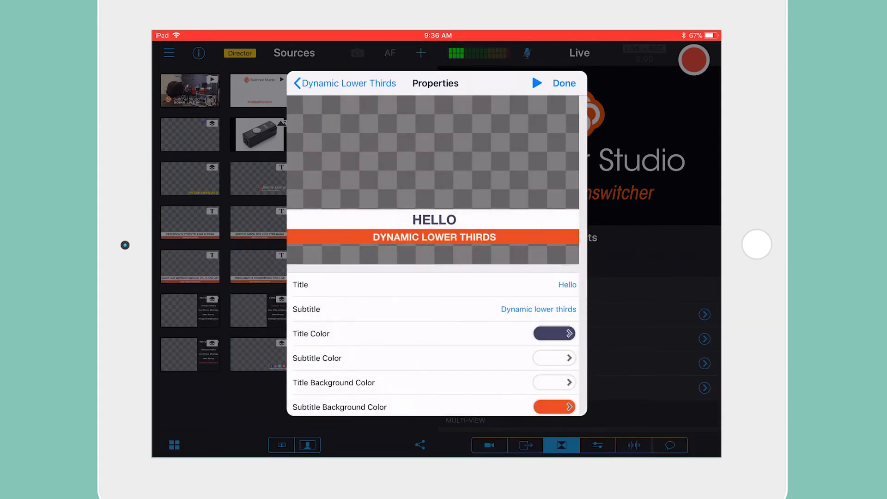
left_click(554, 407)
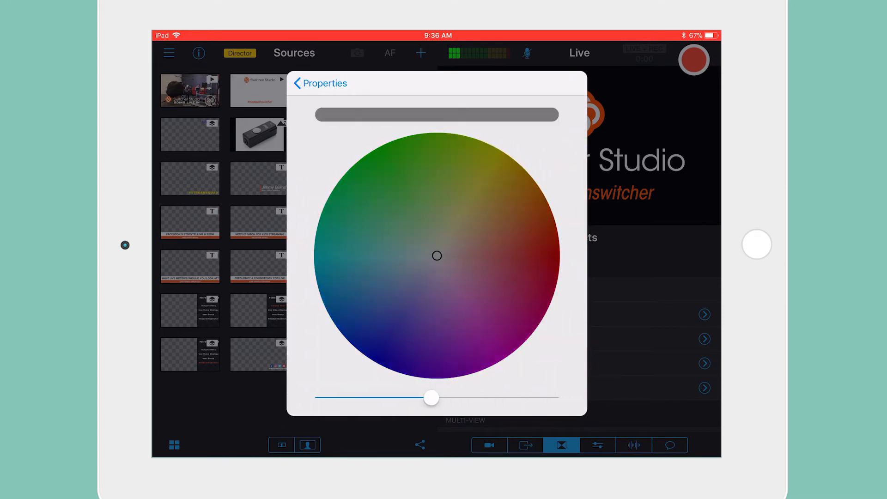
left_click(320, 83)
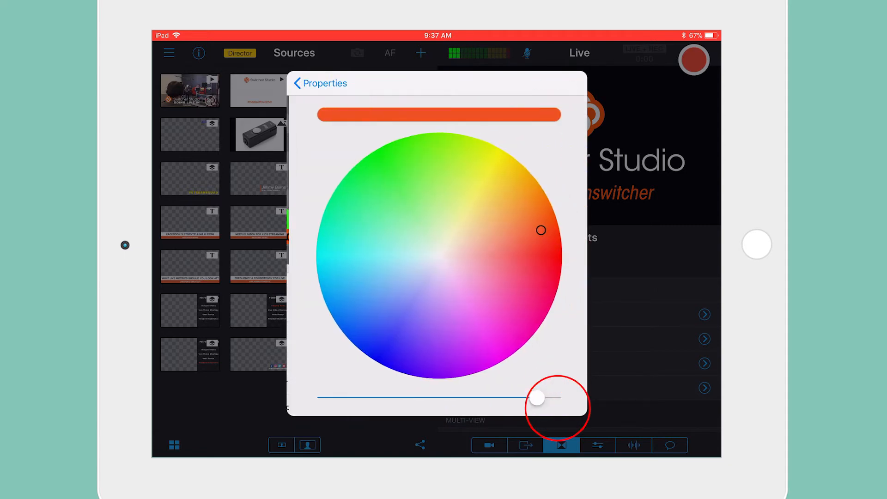
left_click(297, 83)
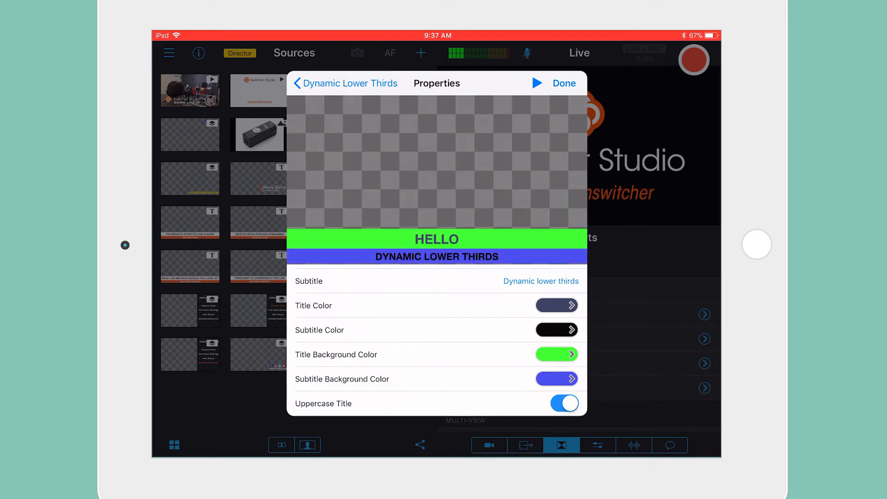
scroll("down", 3)
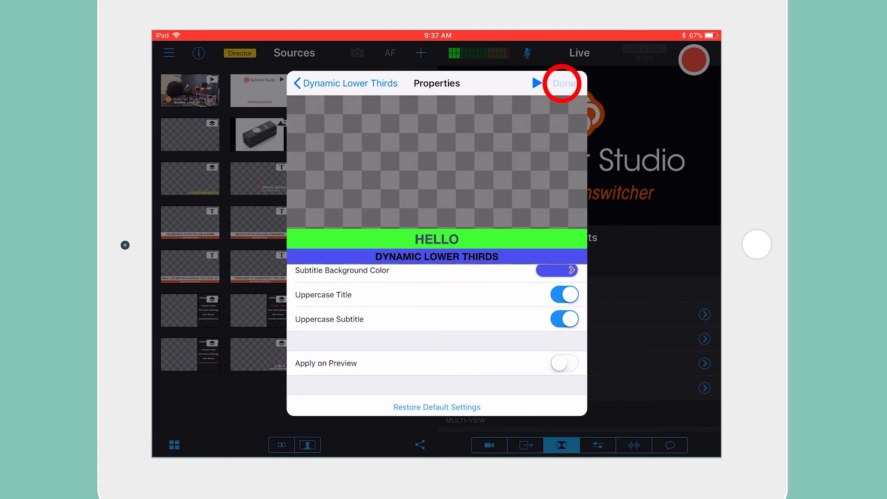
Add the finished lower third as a source and put it live
left_click(561, 83)
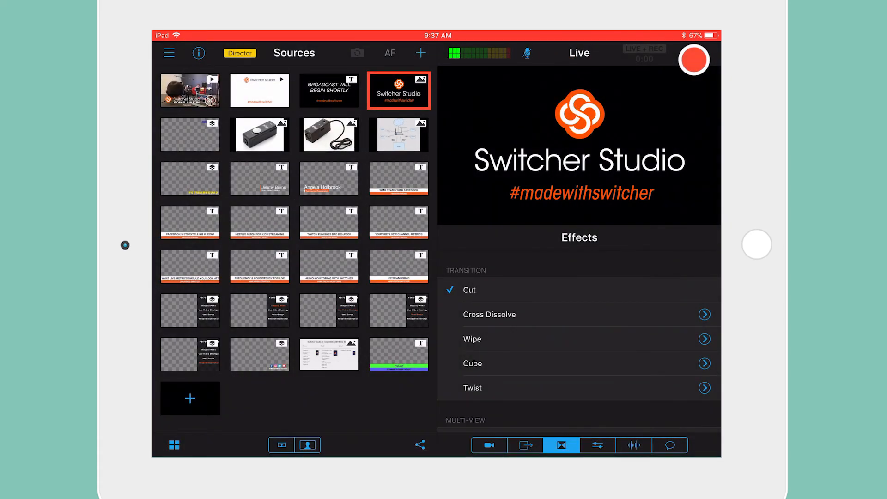
left_click(399, 354)
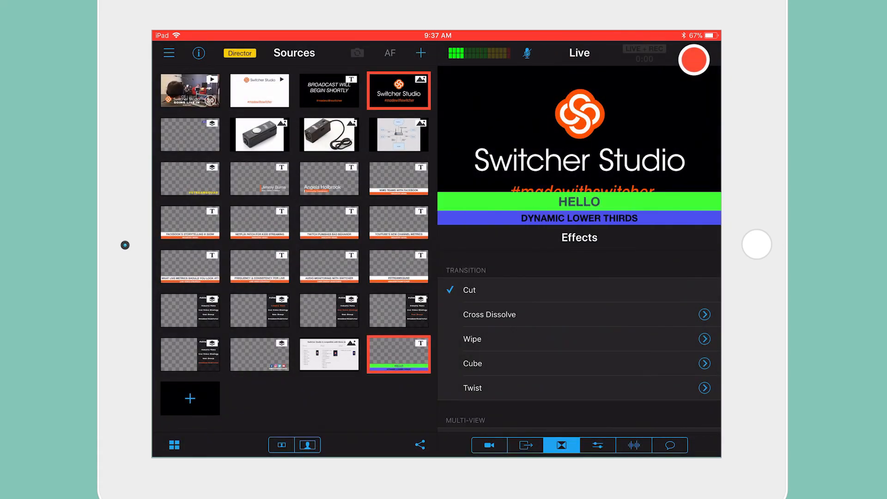